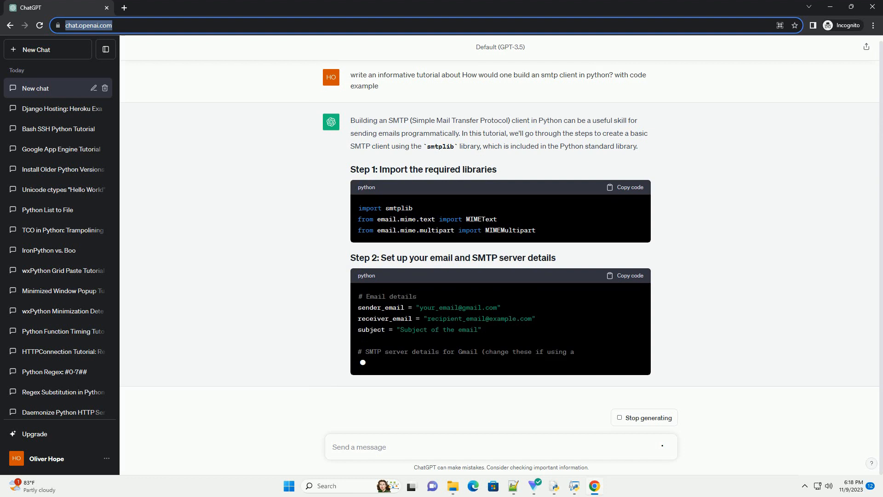
pyautogui.scroll(-3)
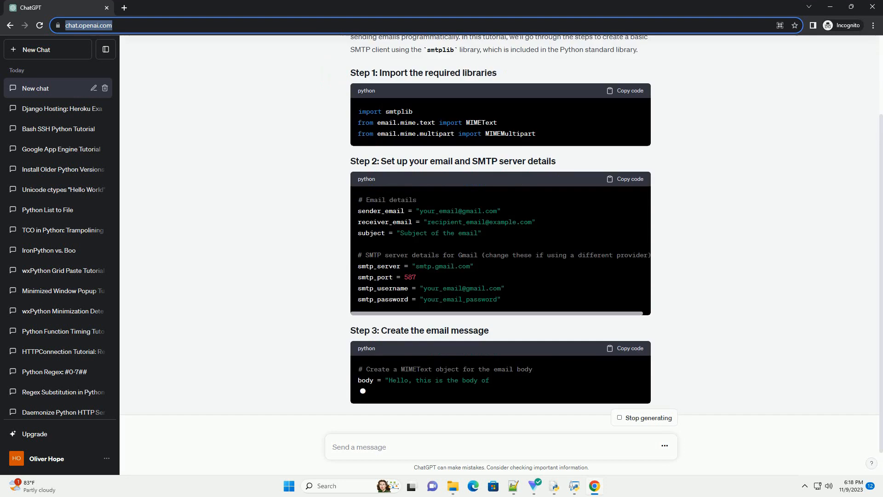
pyautogui.scroll(-3)
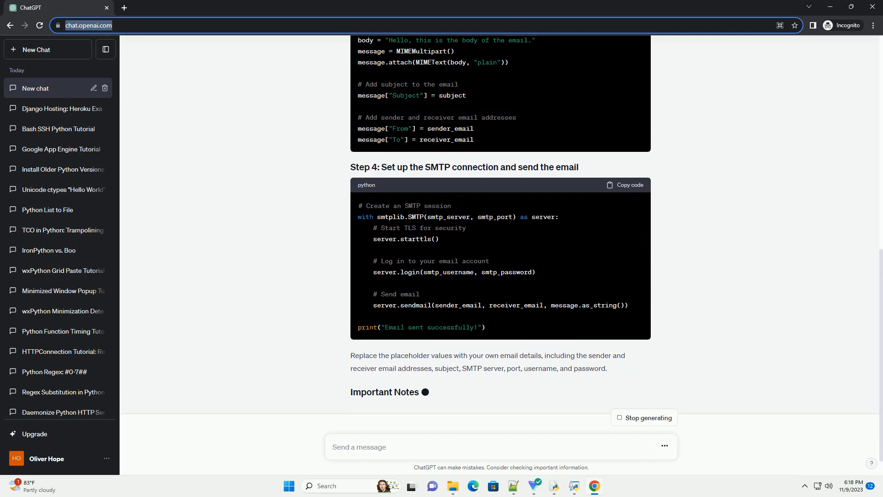
pyautogui.scroll(-3)
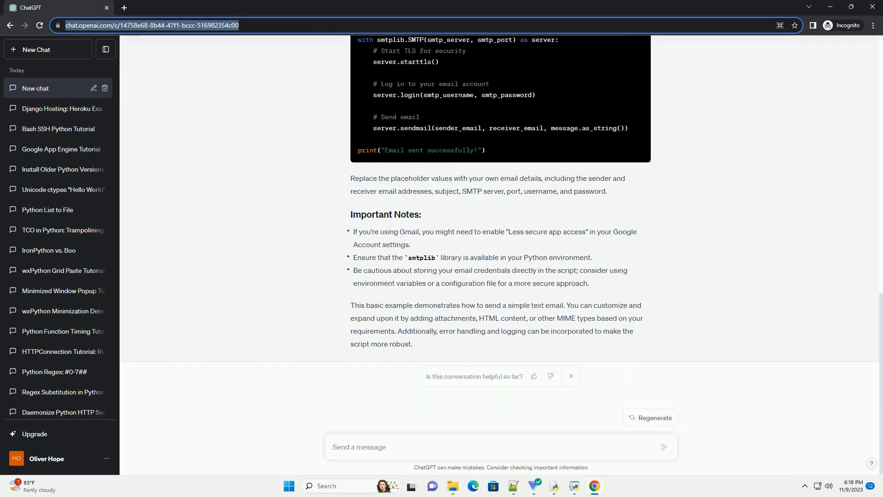
pyautogui.write('B')
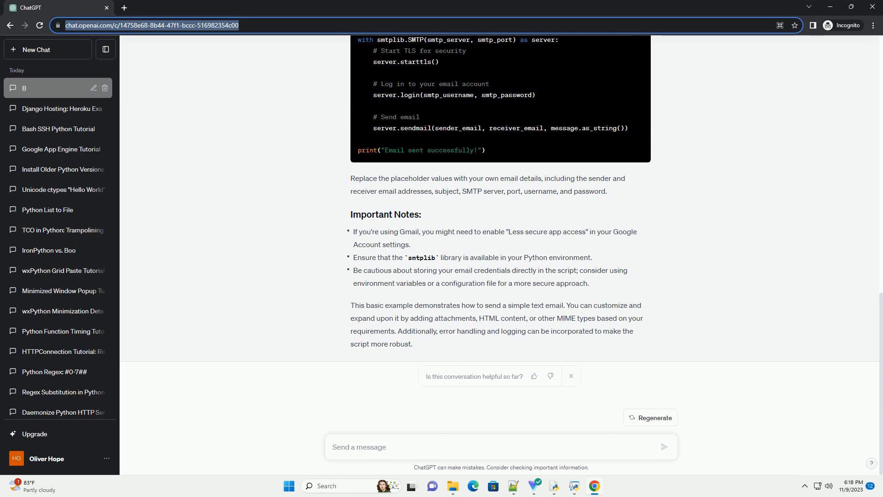